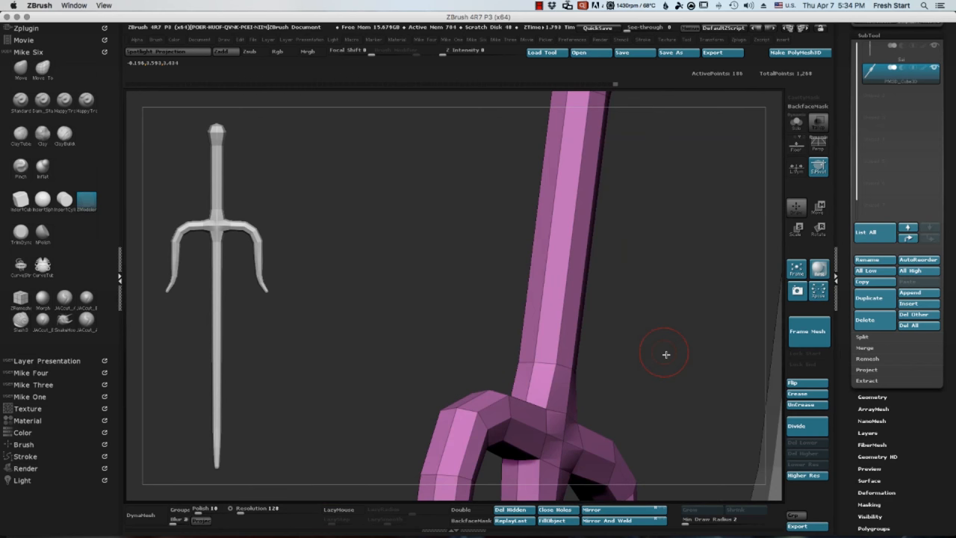
Rotate the view along the side prong and bend its end downward into a curve
left_click_drag(664, 353, 530, 394)
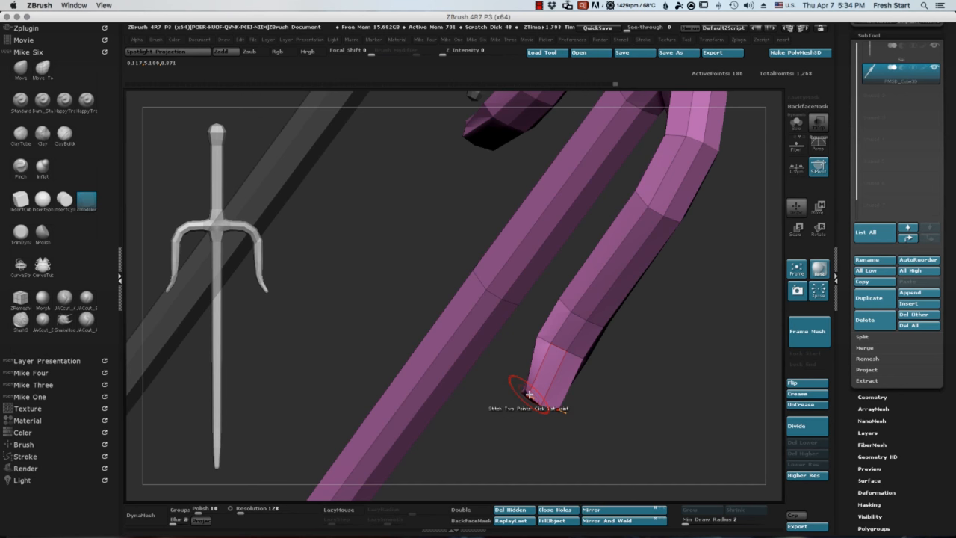
left_click_drag(530, 395, 497, 389)
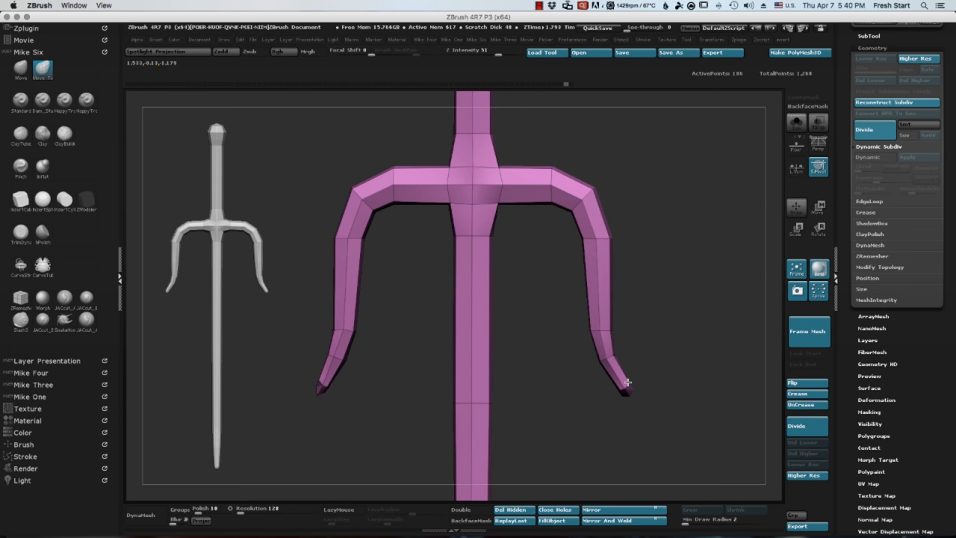
Pull the prong tip outward into a tapered point with the Move brush
left_click_drag(628, 383, 689, 358)
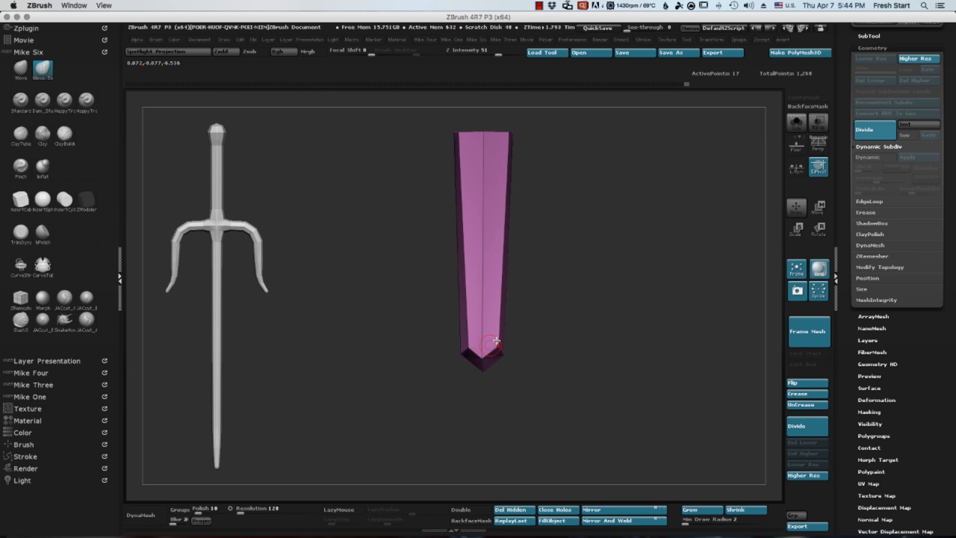
Unhide the rest of the sai mesh to show the tapered blade
left_click(895, 103)
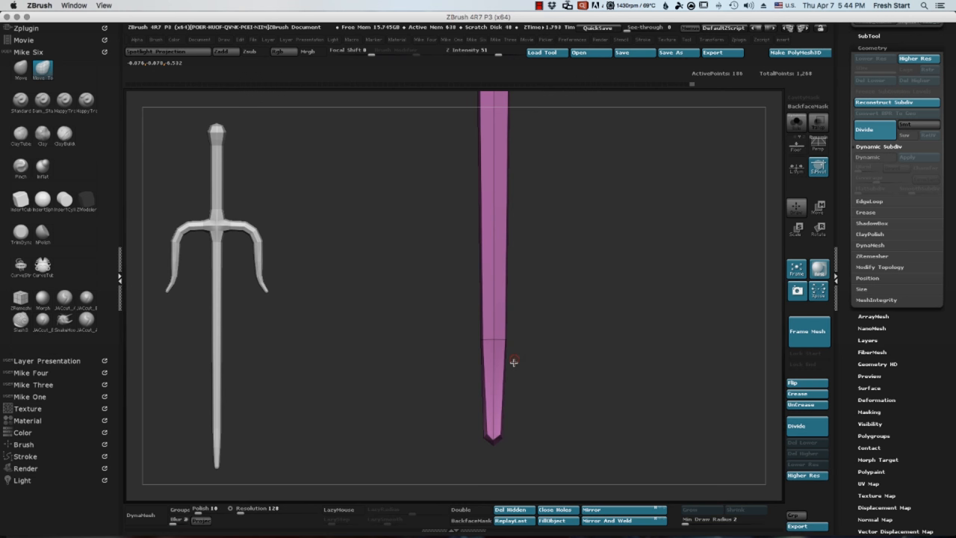